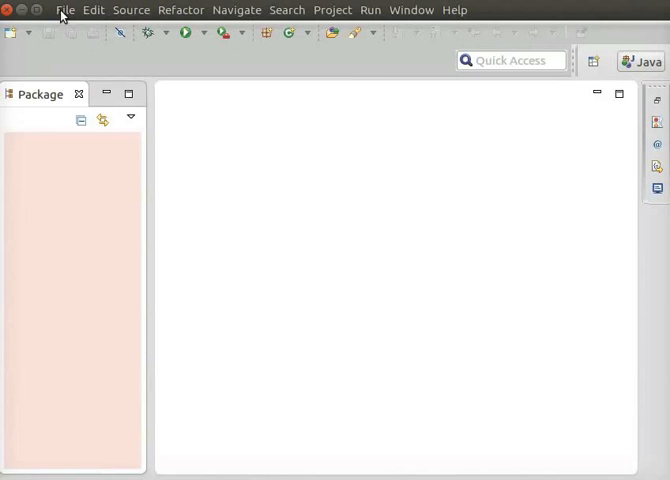
Step: Create the ExceptionDemo Java project and expand it to show src
left_click(64, 10)
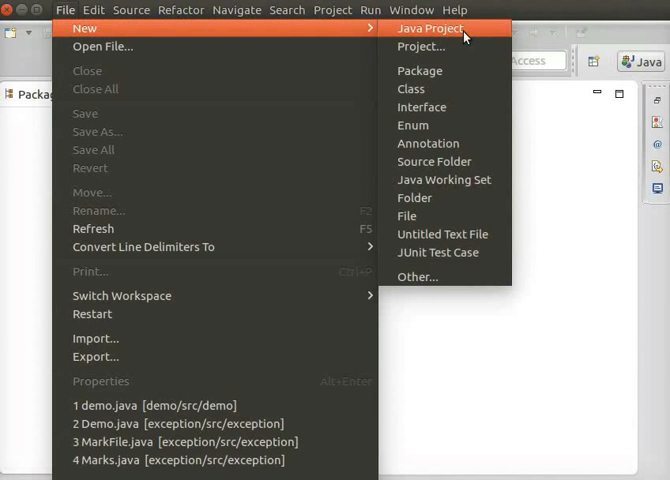
left_click(430, 28)
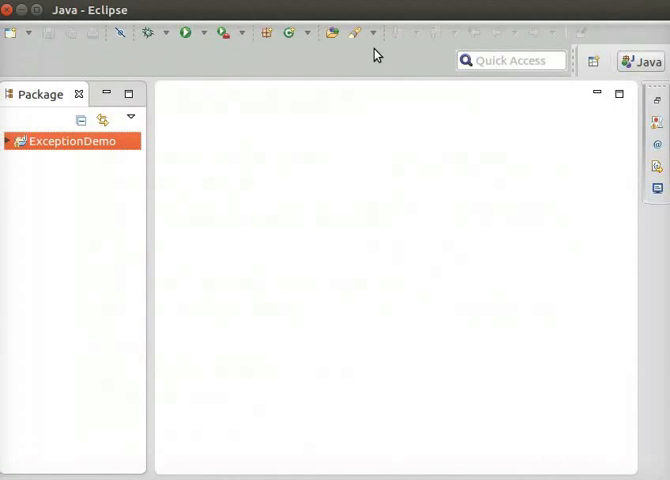
mouse_move(291, 80)
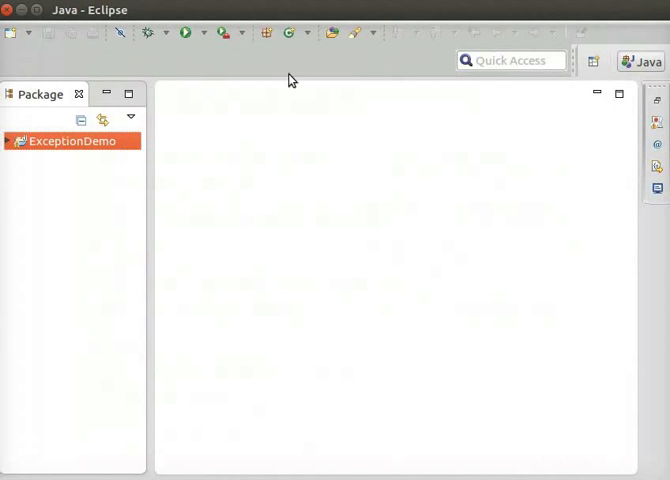
mouse_move(8, 148)
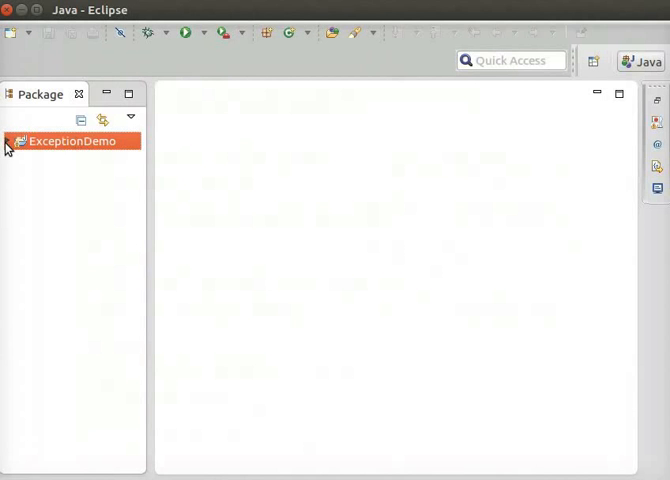
left_click(8, 141)
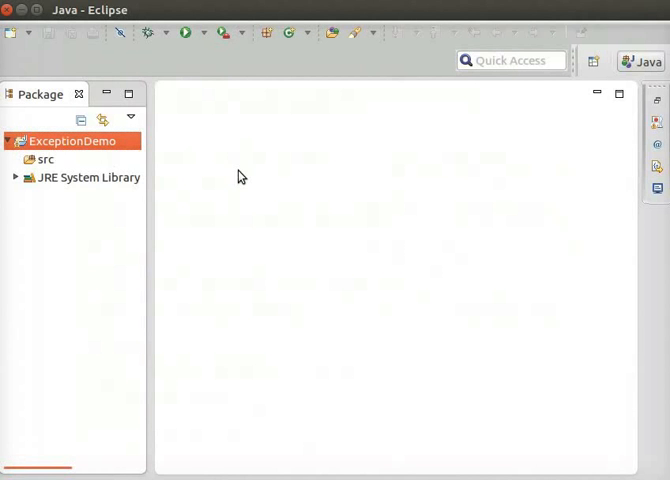
right_click(70, 141)
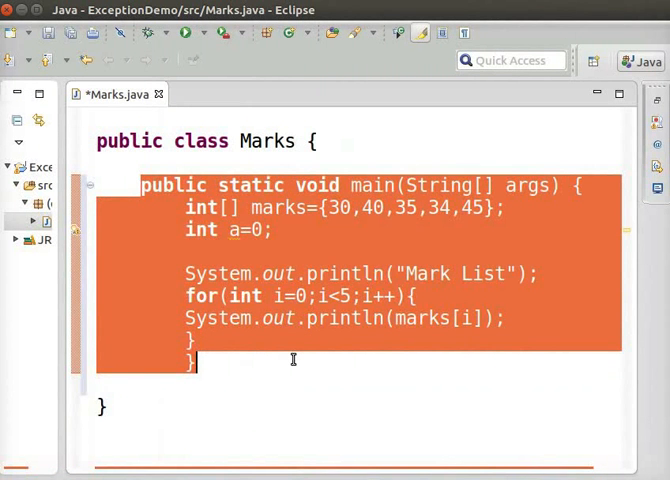
Step: Save Marks.java with the pasted main method printing the marks array
left_click(397, 318)
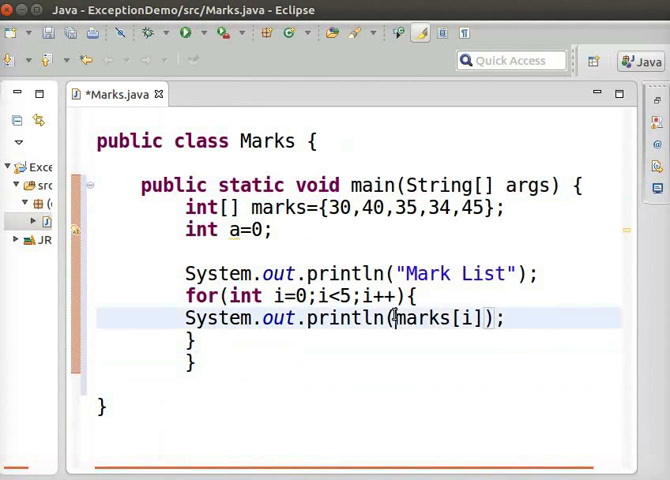
left_click(432, 363)
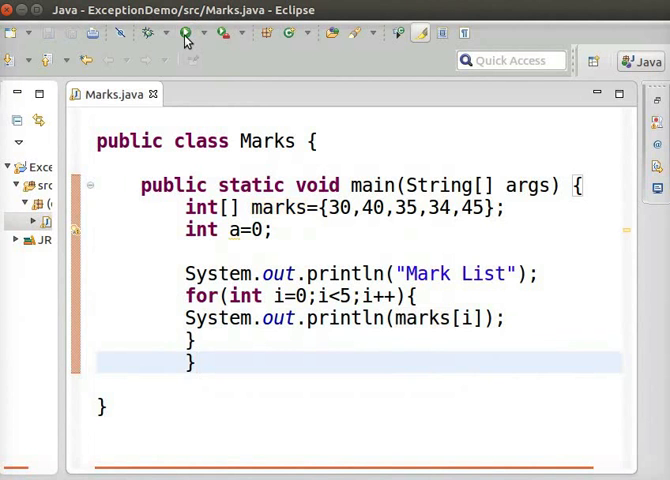
mouse_move(185, 33)
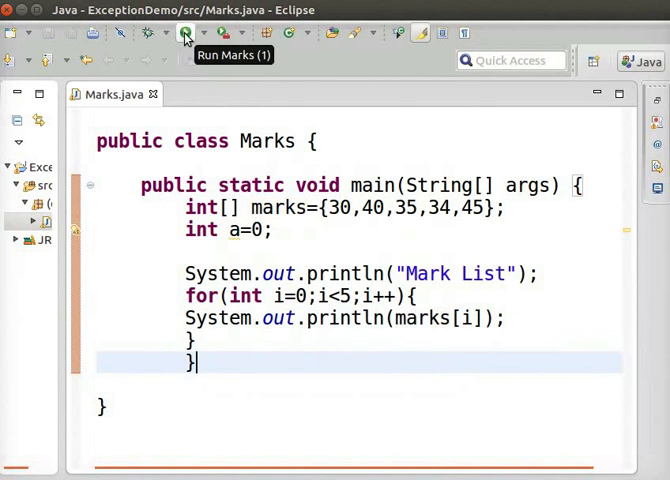
Step: Run Marks to print Mark List and marks 30, 40, 35, 34, 45
left_click(184, 33)
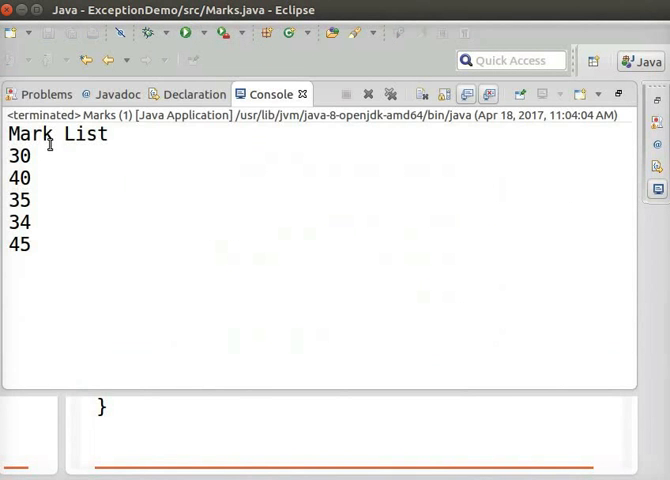
mouse_move(64, 221)
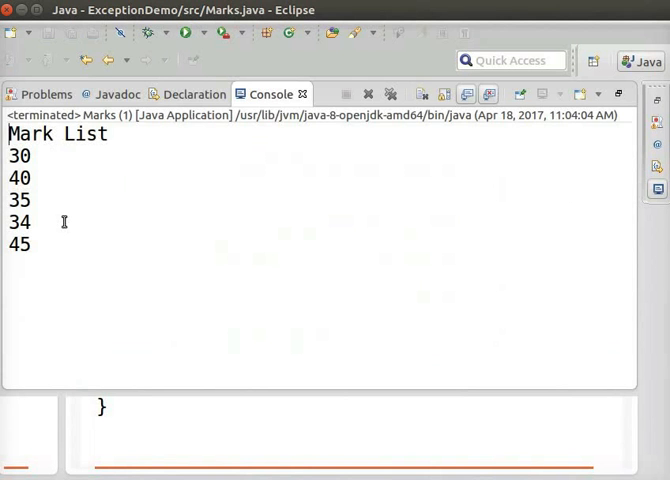
mouse_move(98, 234)
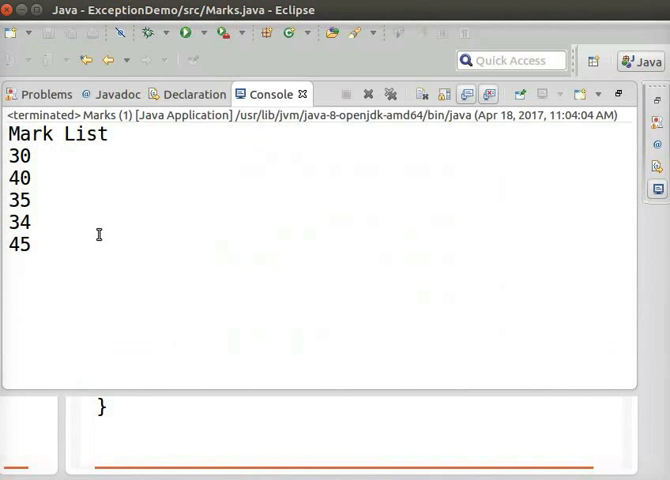
mouse_move(127, 224)
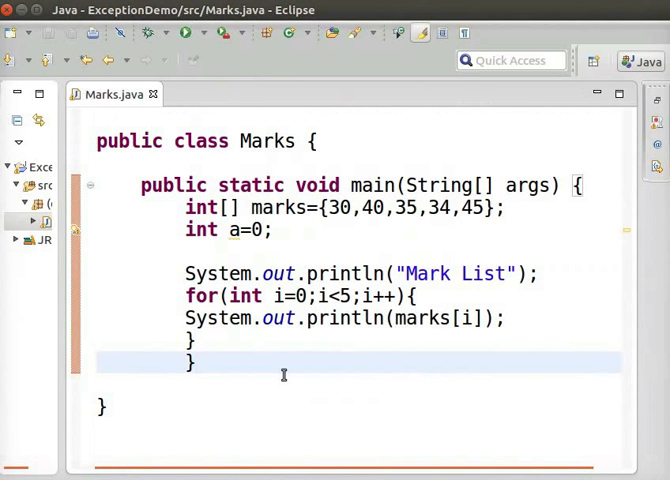
Step: Add System.out.println("\t"+marks[50]); above Mark List and save
type("System.out.println(\"\\t\"+marks[50]);")
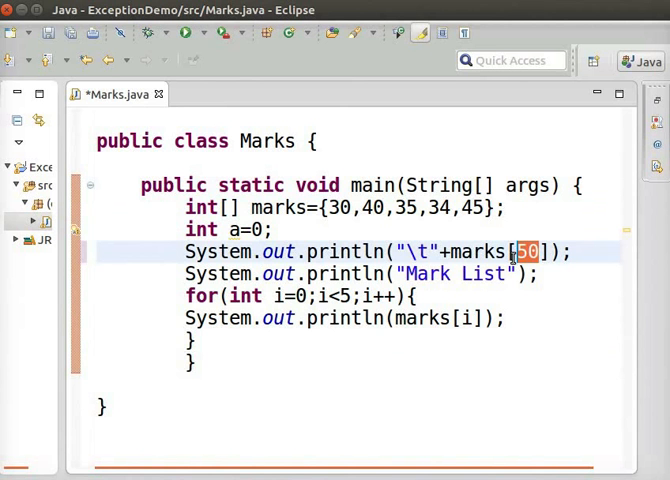
left_click(197, 362)
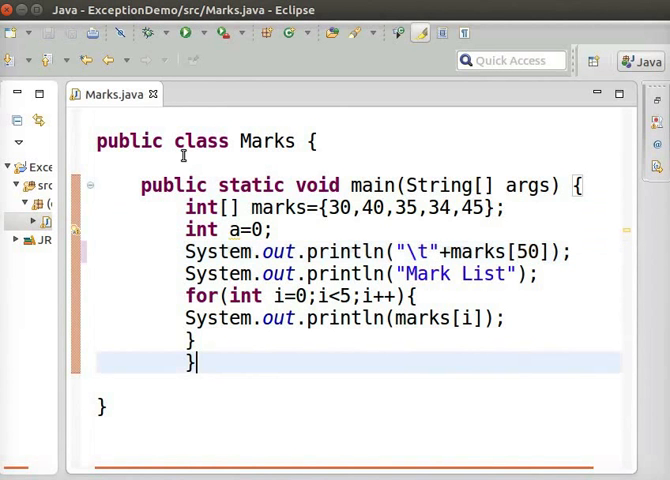
Step: Run Marks, inspect the ArrayIndexOutOfBoundsException at line 7, and return to the code
left_click(184, 33)
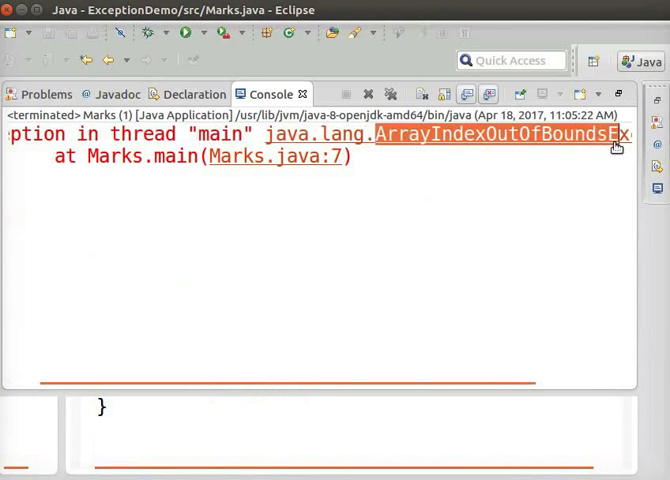
scroll("right", 3)
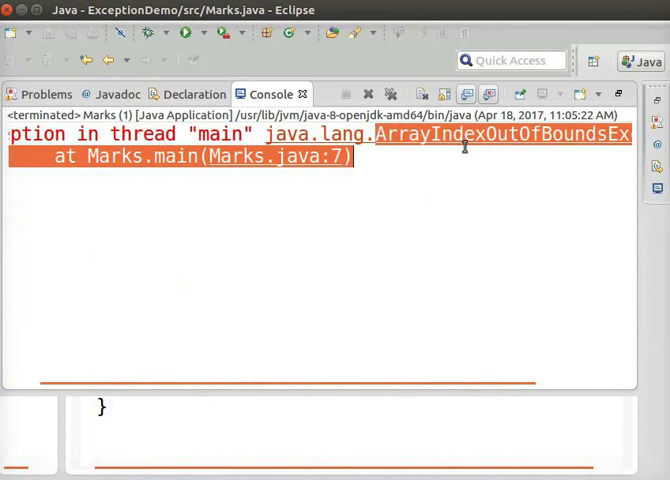
left_click(285, 201)
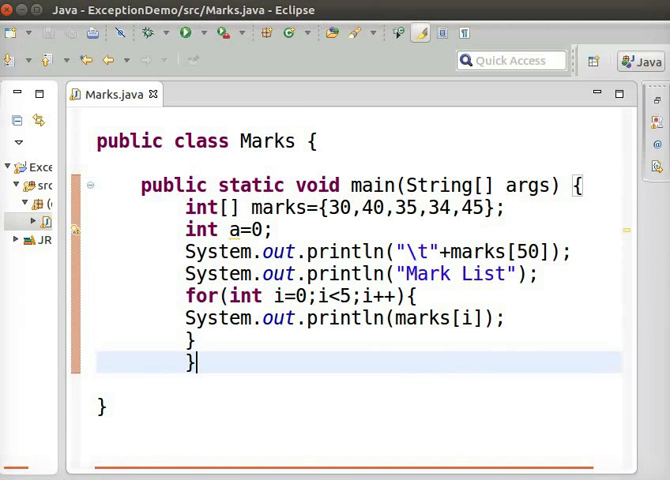
Step: Wrap marks[50] in try with an ArrayIndexOutOfBoundsException catch printing 'Array Overflow Exception occurred'
type("t")
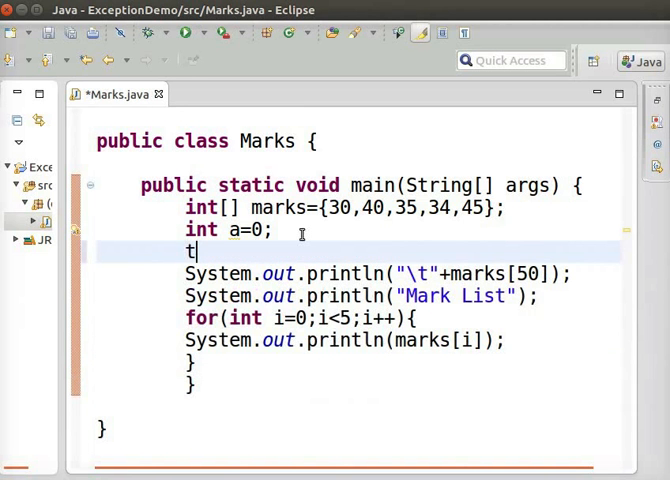
type("ry{")
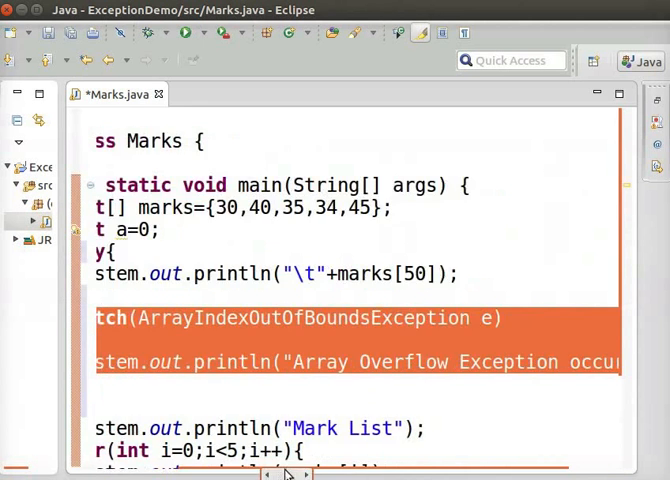
scroll("right", 3)
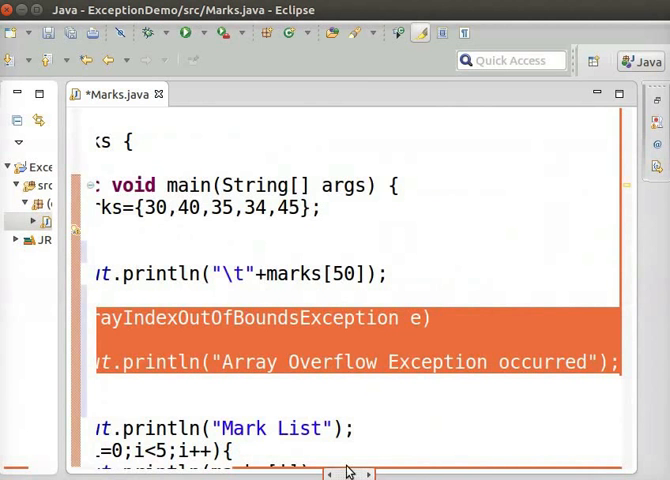
scroll("left", 3)
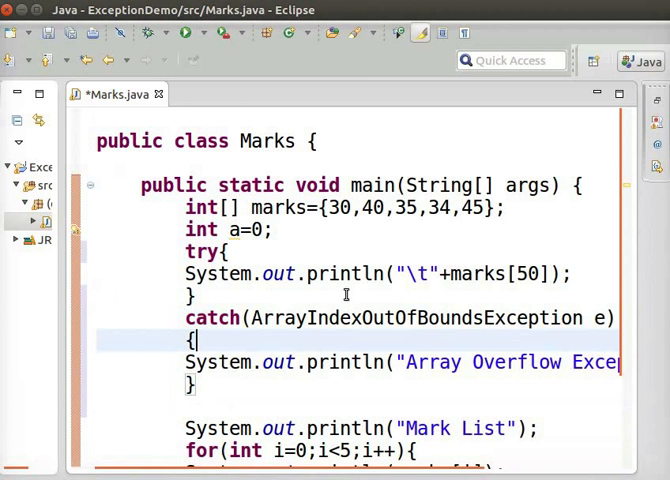
left_click(184, 33)
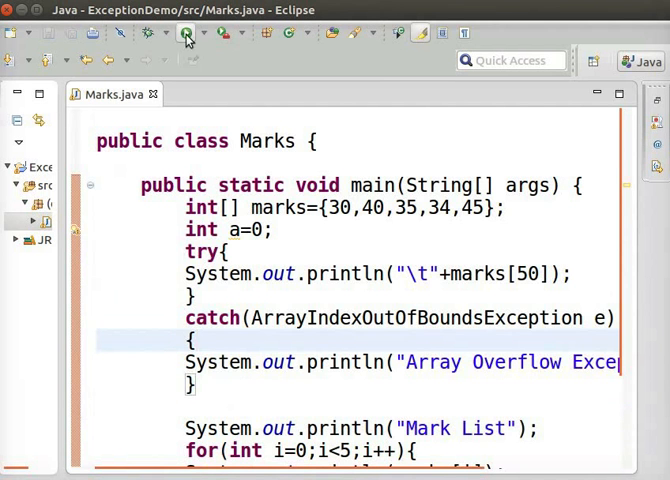
Step: Run Marks and highlight the Array Overflow message and Mark List output in the Console
left_click(184, 33)
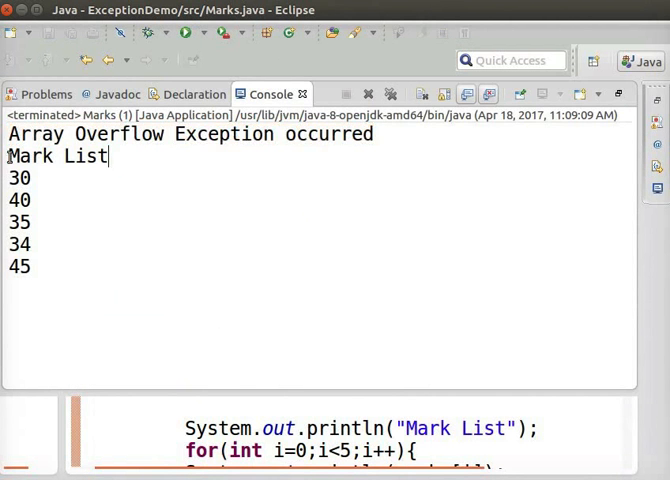
left_click_drag(9, 155, 50, 266)
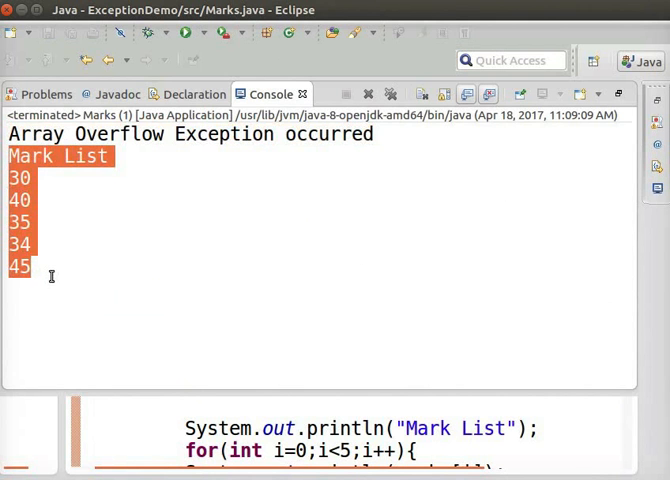
left_click(77, 268)
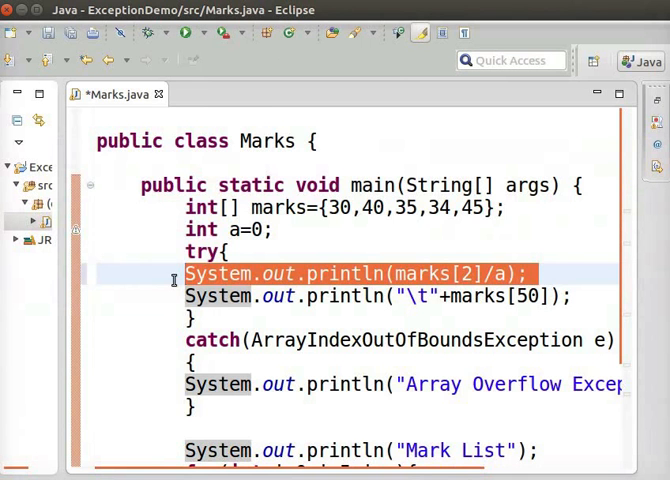
Step: Add marks[2]/a print and an ArithmeticException catch block, then save
scroll("down", 3)
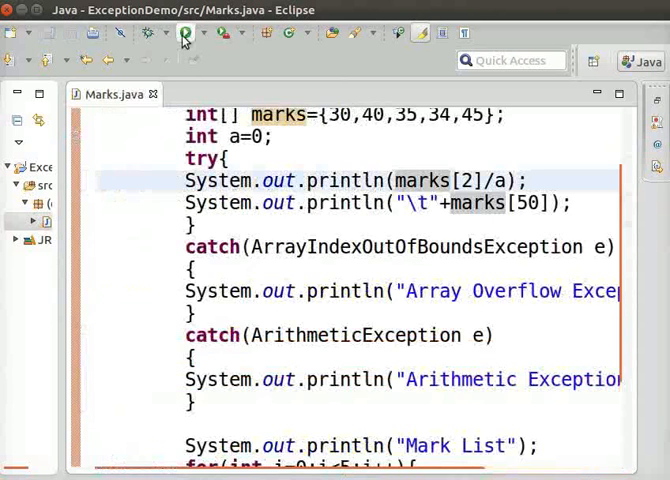
Step: Run Marks and highlight the Arithmetic Exception occurred and Mark List output
left_click(183, 33)
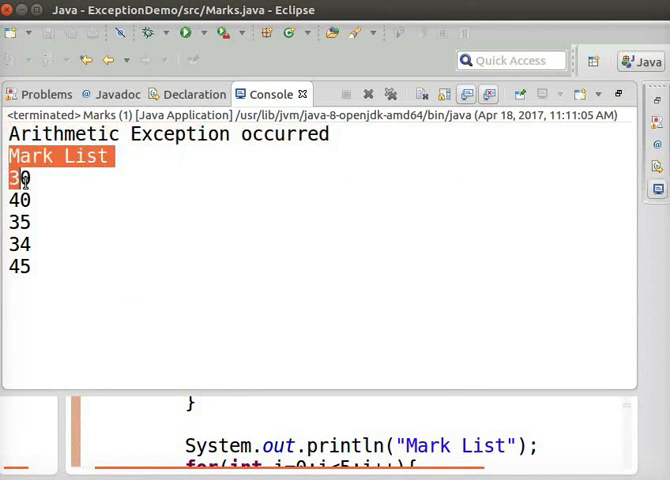
left_click_drag(10, 177, 30, 266)
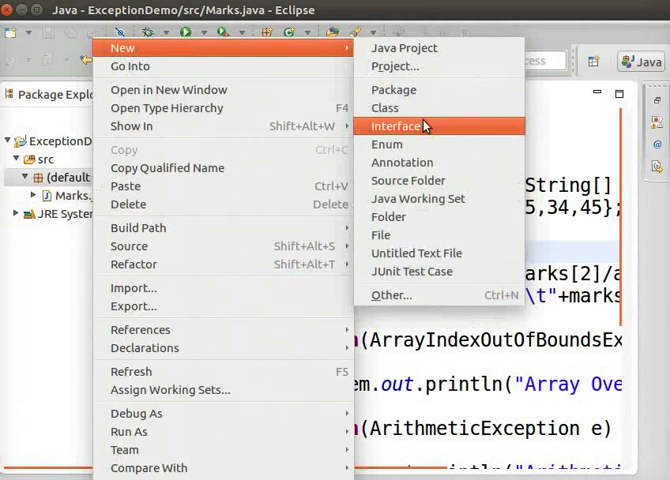
Step: Insert the main template in MarksFile and declare FileReader fr=null; selecting that line
left_click(384, 108)
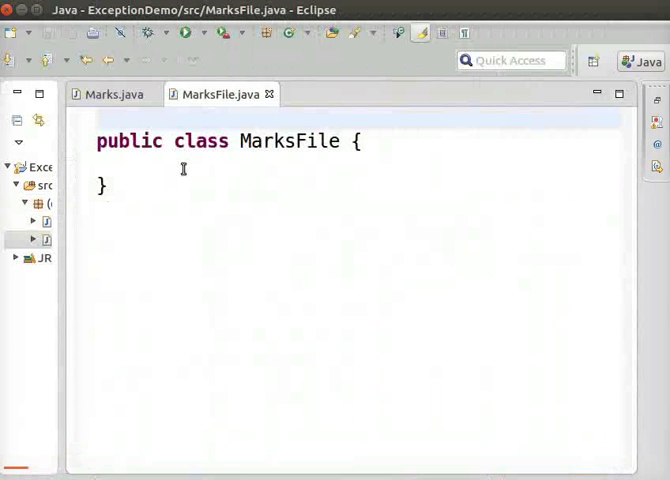
type("main")
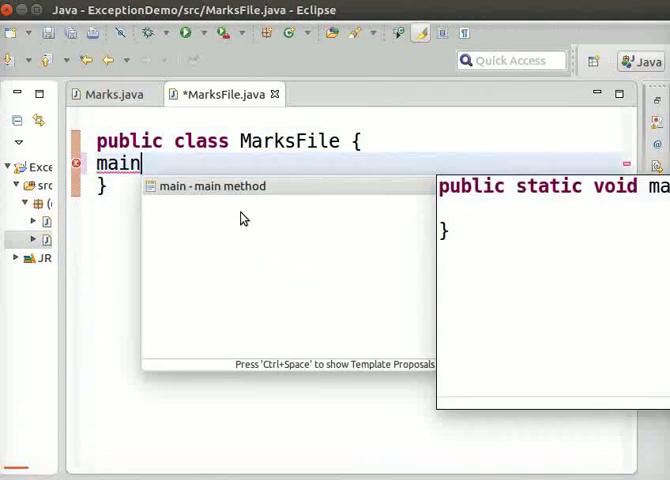
left_click(210, 186)
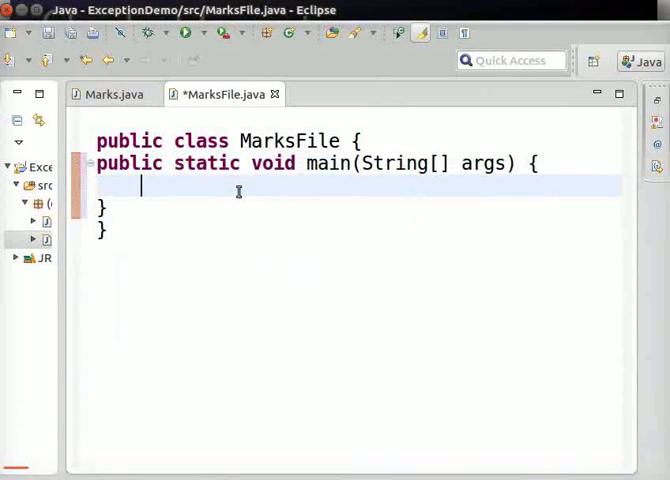
type("FileReader fr=null;")
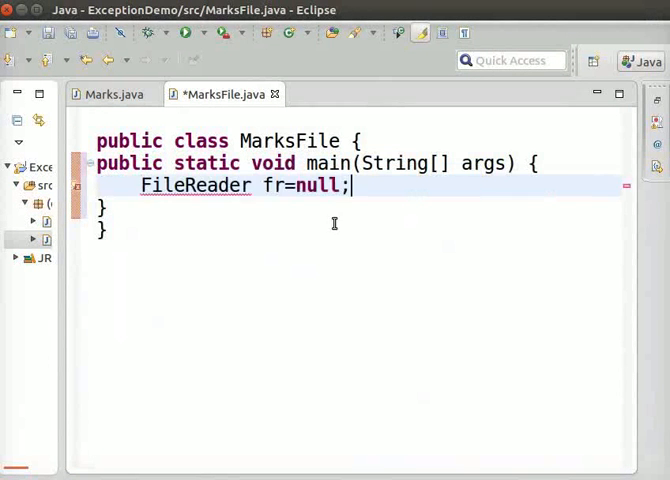
triple_click(245, 186)
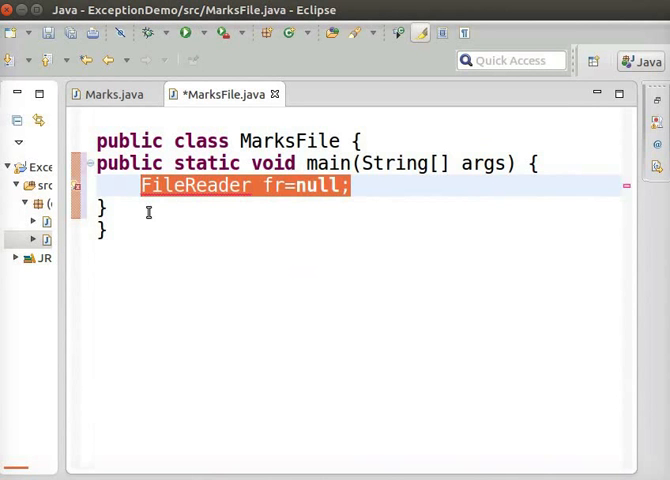
mouse_move(77, 193)
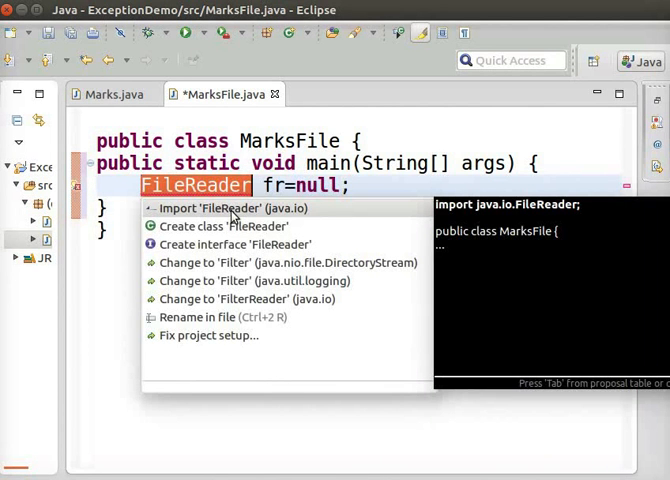
Step: Import java.io.FileReader and assign fr = new FileReader("/home/spoken/Marks")
left_click(232, 208)
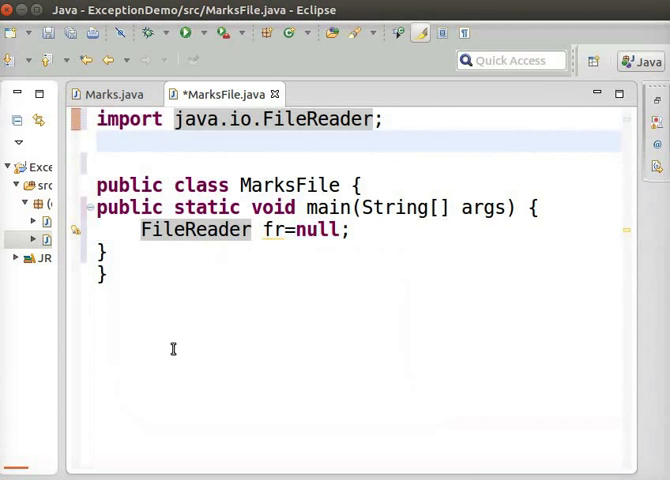
type("fr = new FileReader(\"/home/spoken/Marks\");")
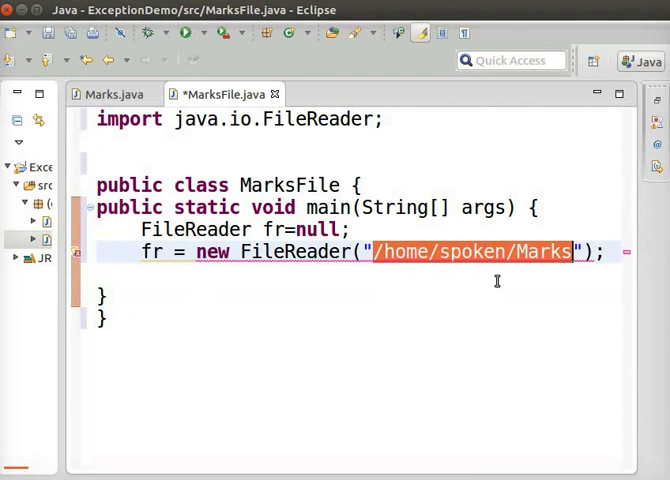
mouse_move(78, 252)
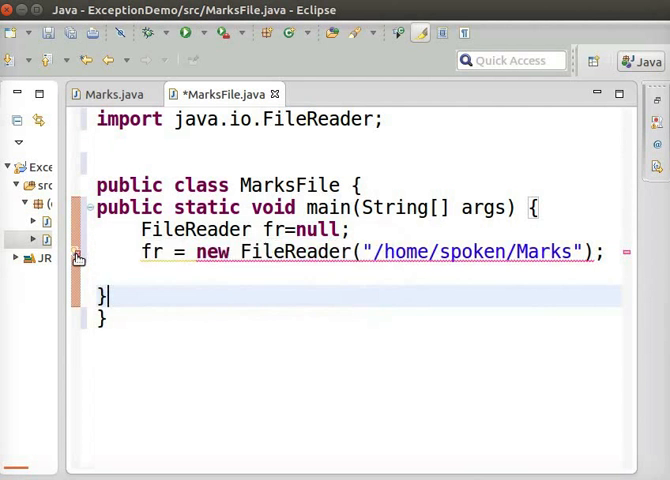
Step: Wrap the FileReader assignment in a try/catch for FileNotFoundException
left_click(77, 252)
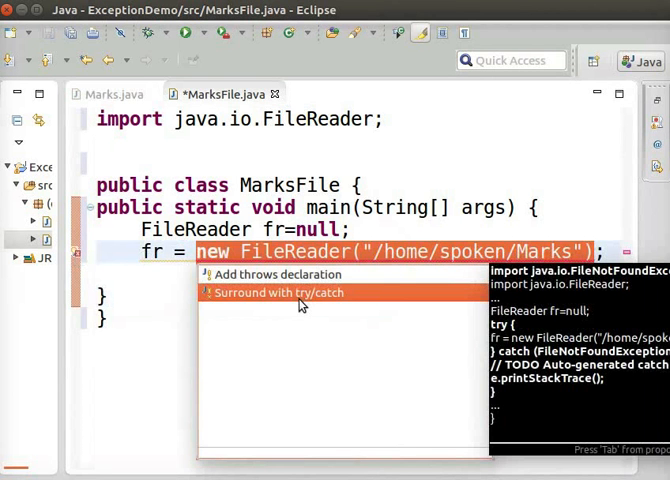
left_click(280, 292)
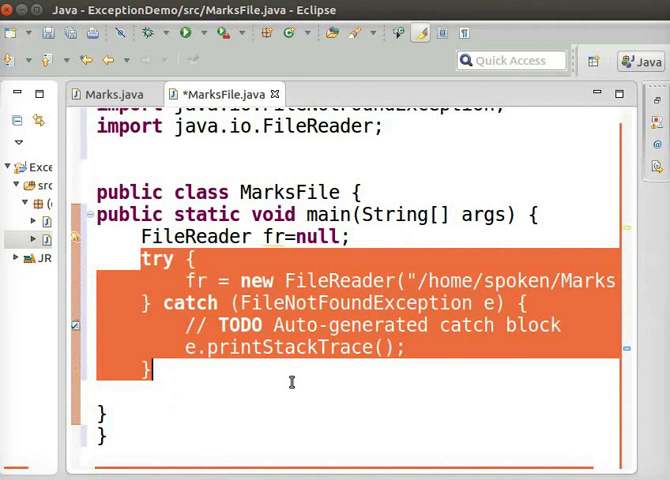
mouse_move(283, 398)
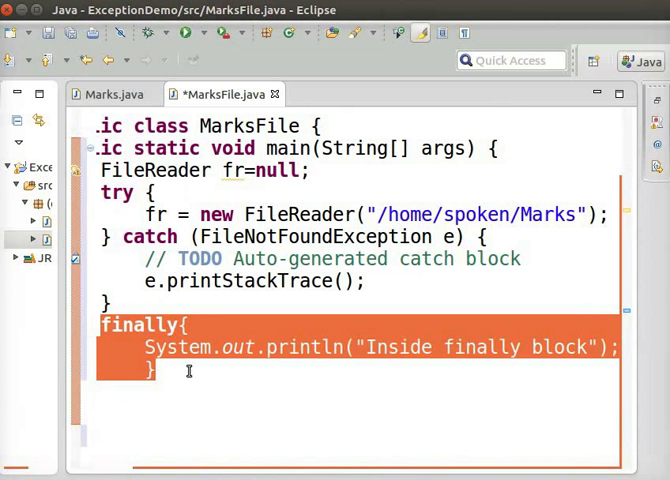
Step: Add fr.close() in finally, wrap it in an IOException try/catch, and save MarksFile
type("fr.close();")
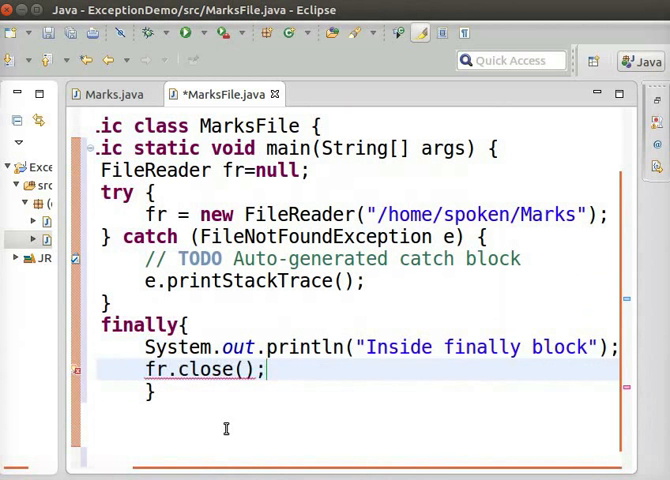
mouse_move(78, 377)
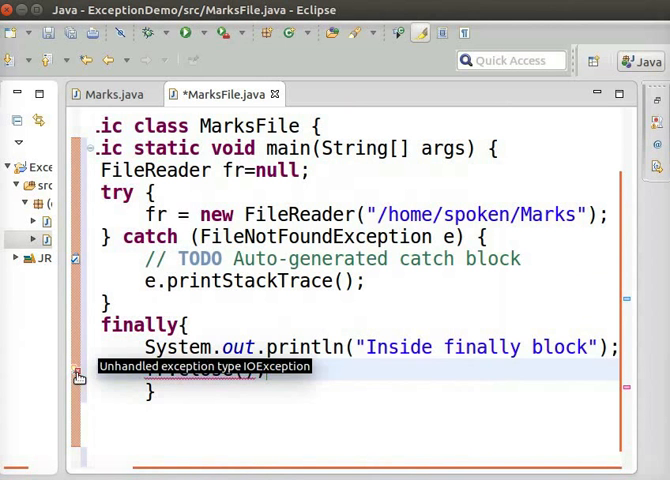
left_click(78, 377)
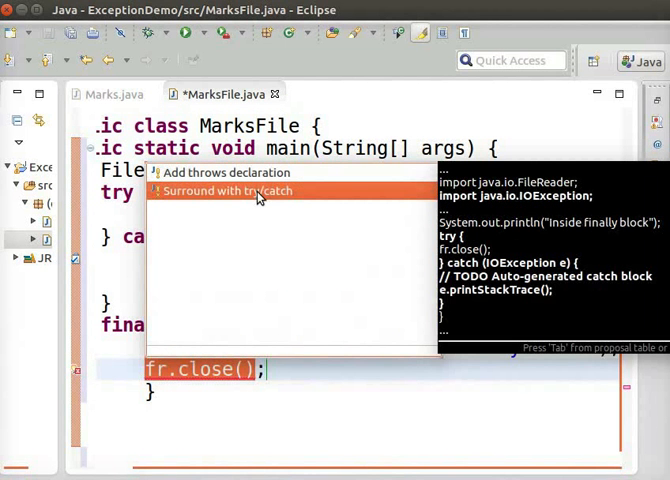
left_click(229, 190)
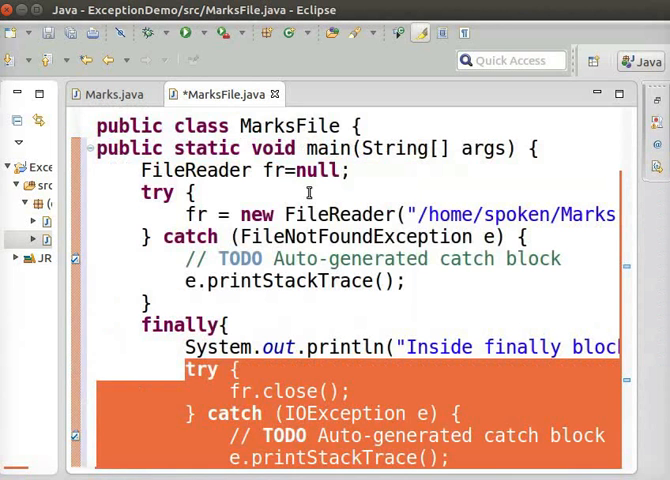
left_click(184, 33)
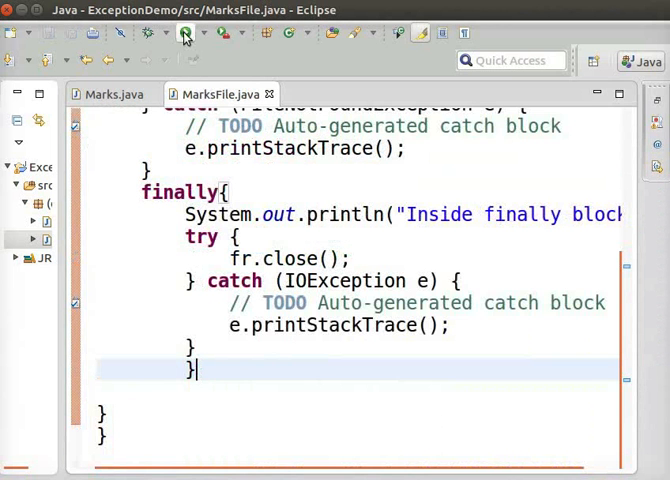
Step: Run MarksFile and highlight the FileNotFoundException and NullPointerException in the console
left_click(184, 33)
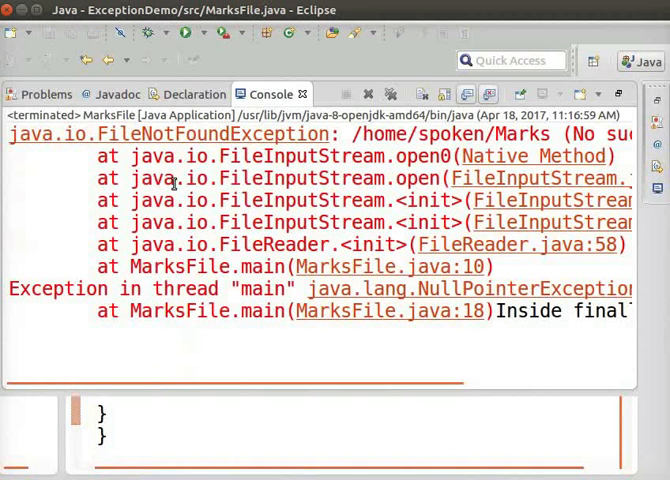
double_click(215, 134)
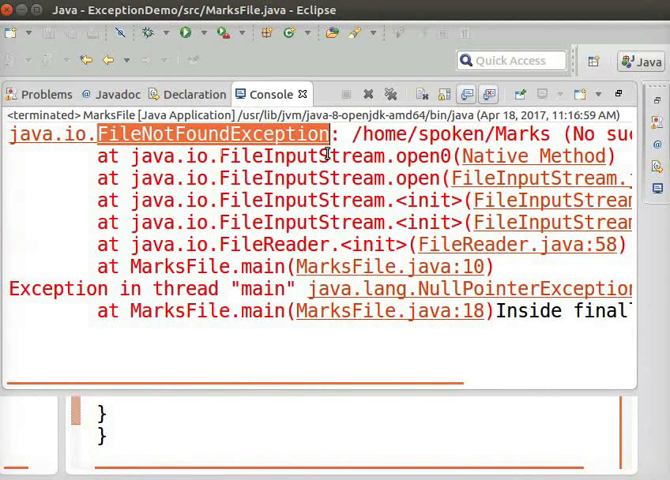
mouse_move(295, 277)
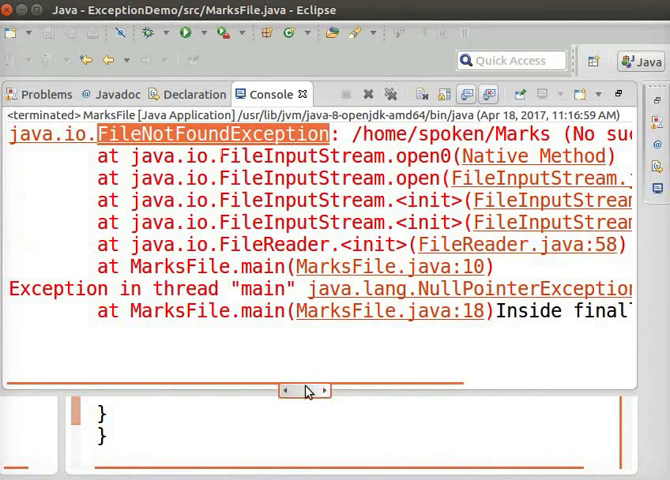
scroll("right", 3)
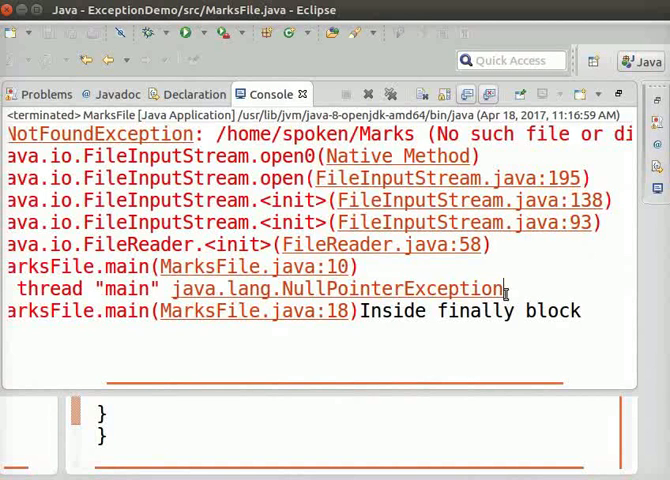
double_click(396, 288)
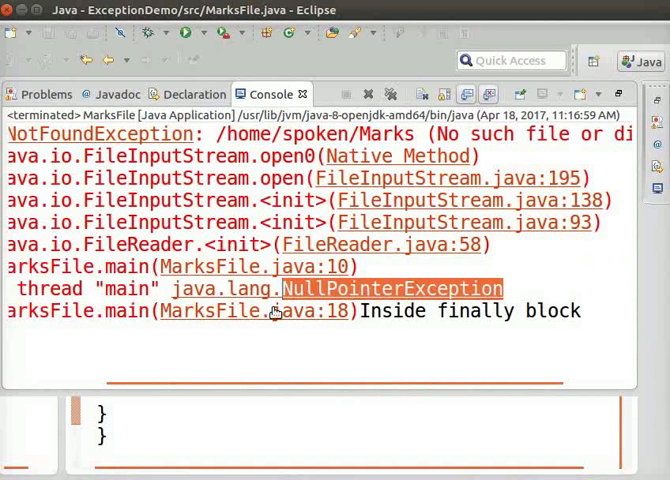
mouse_move(314, 338)
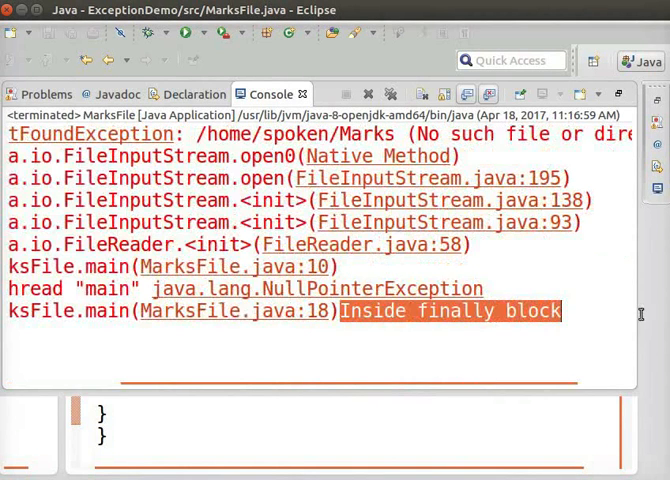
mouse_move(472, 330)
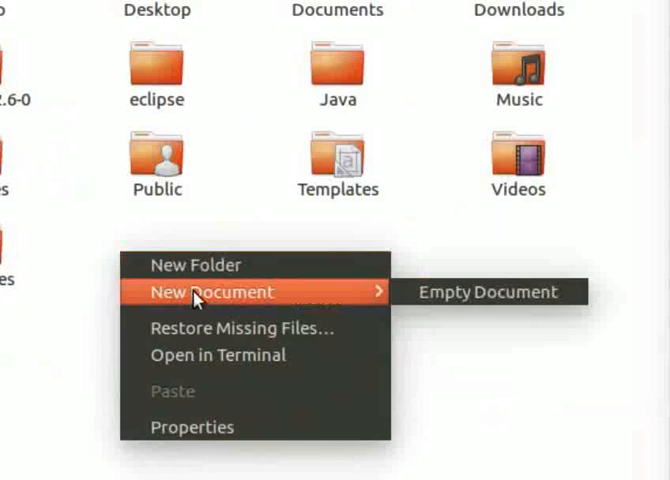
Step: Add an empty document named Marks to the home folder
left_click(487, 292)
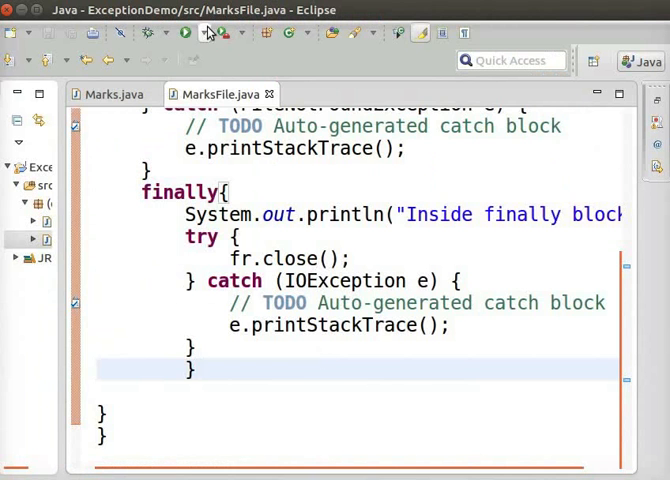
Step: Rerun MarksFile so the console prints only 'Inside finally block'
left_click(185, 33)
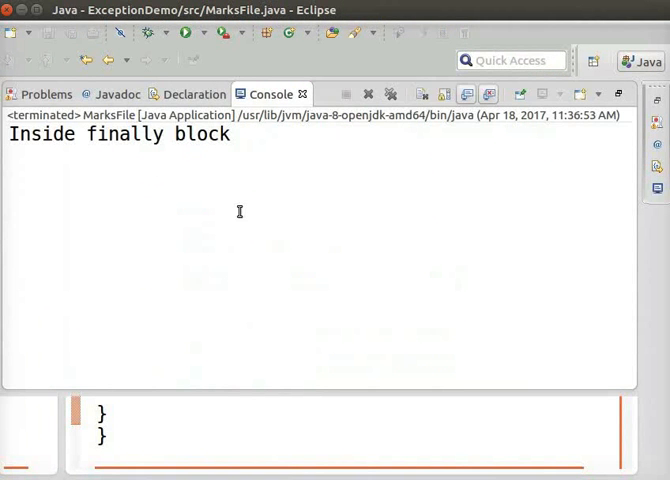
mouse_move(252, 163)
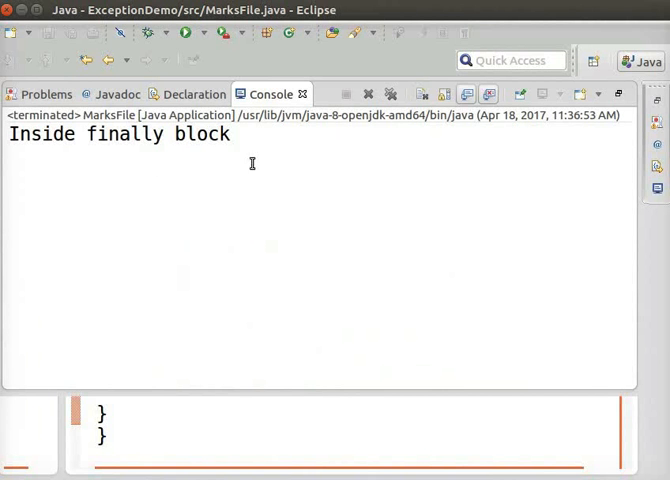